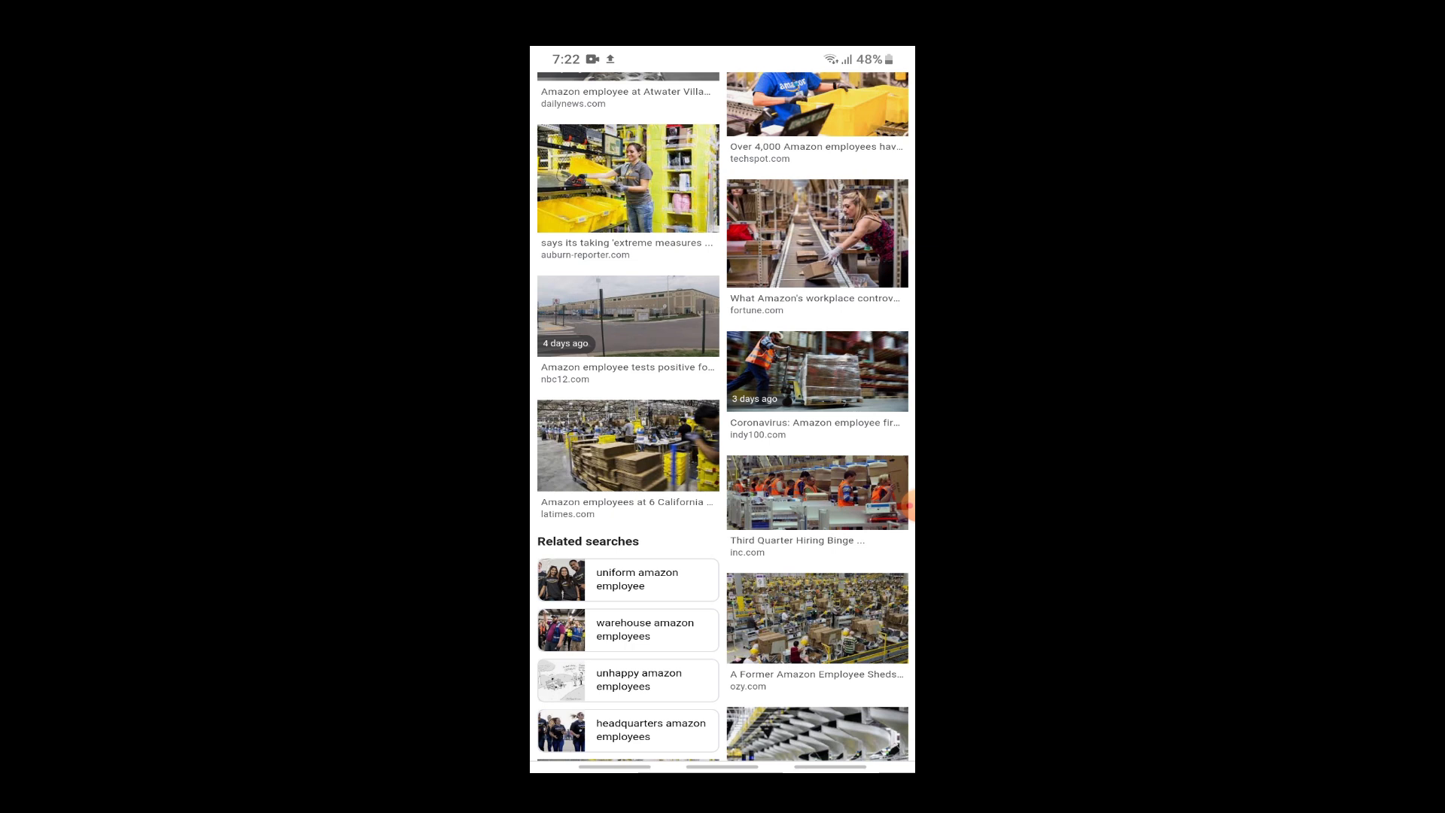
Search Google for 'amazon employee login' from the address bar
scroll("down", 3)
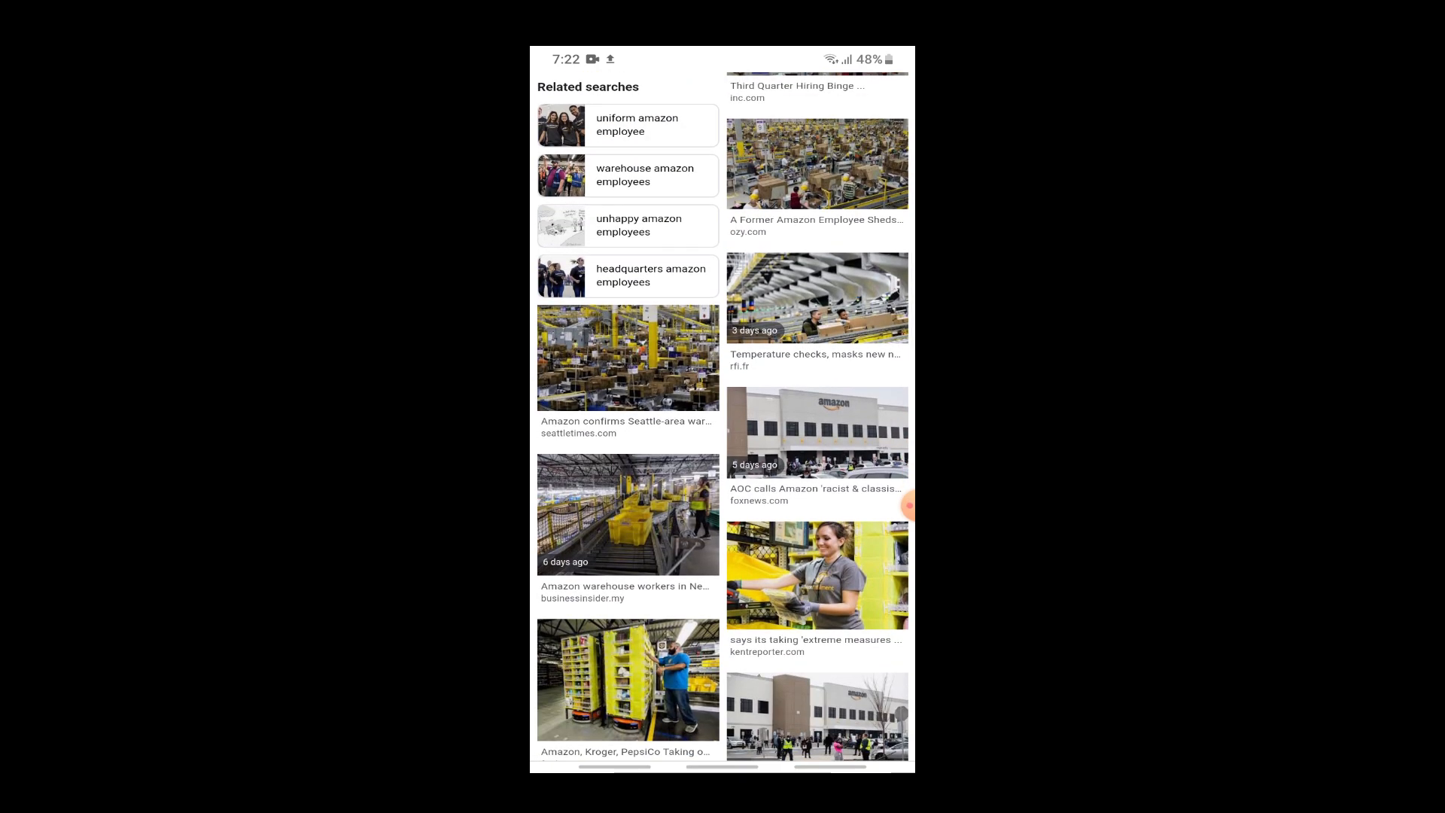
scroll("down", 3)
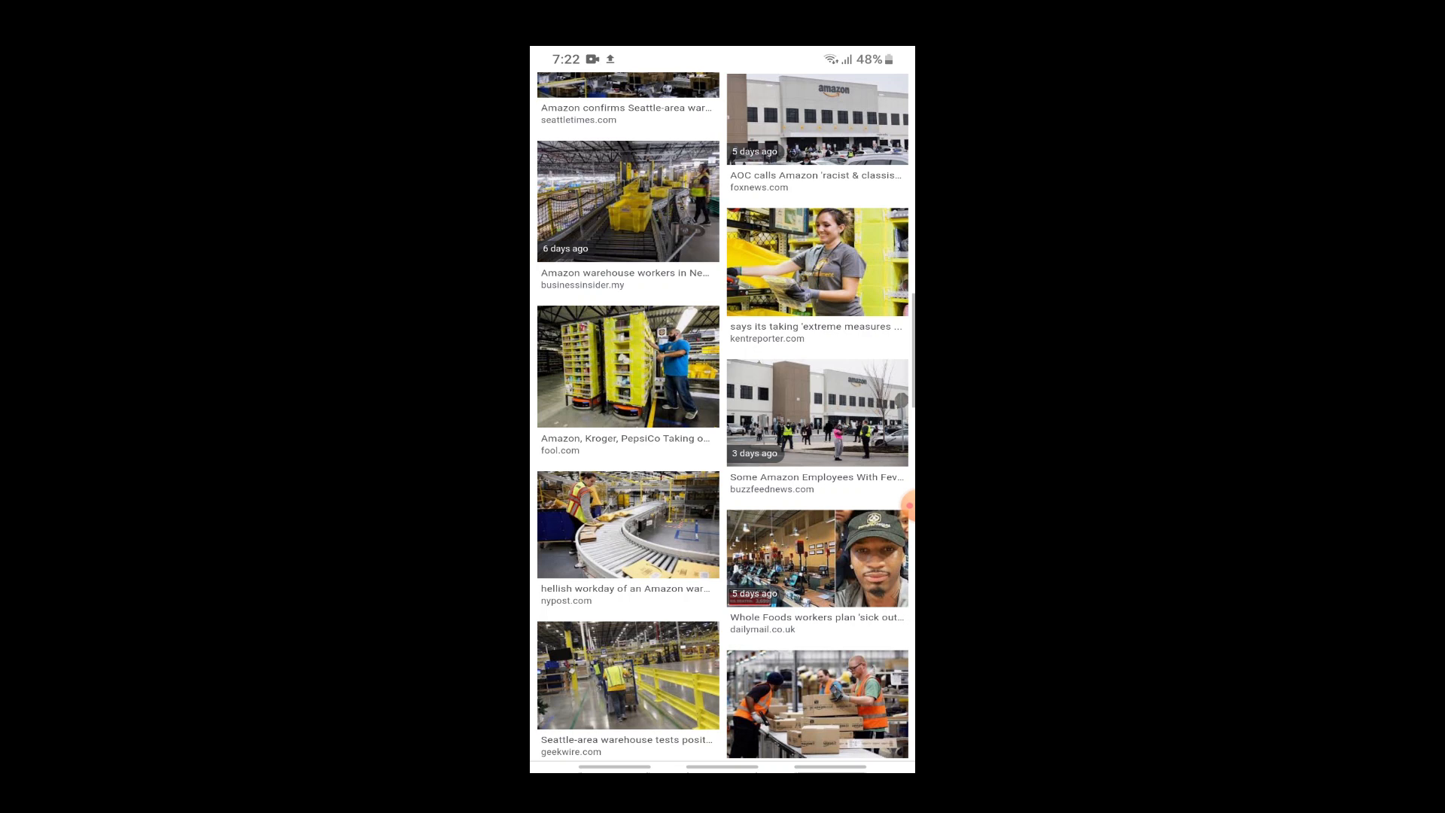
scroll("down", 3)
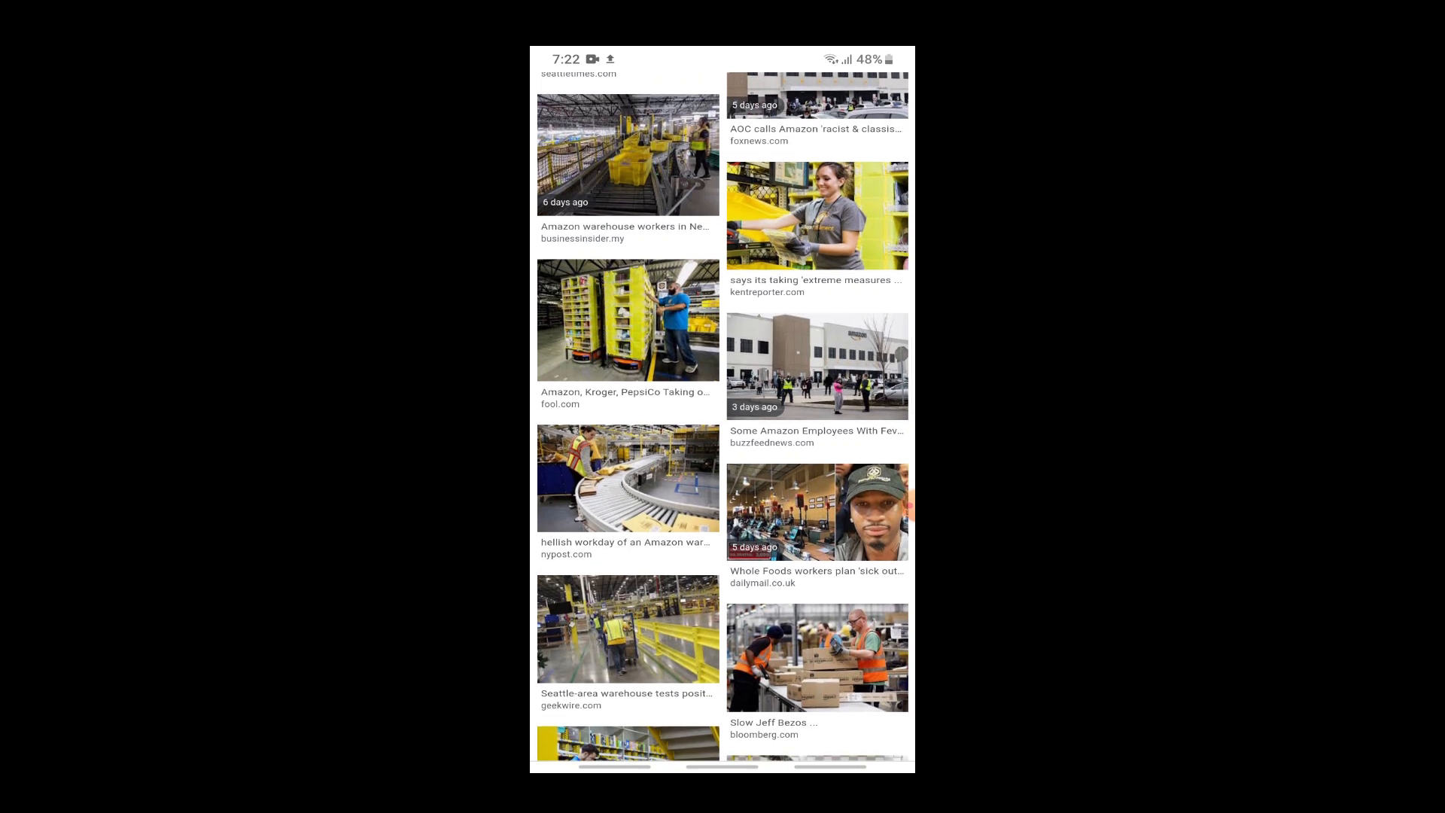
scroll("down", 3)
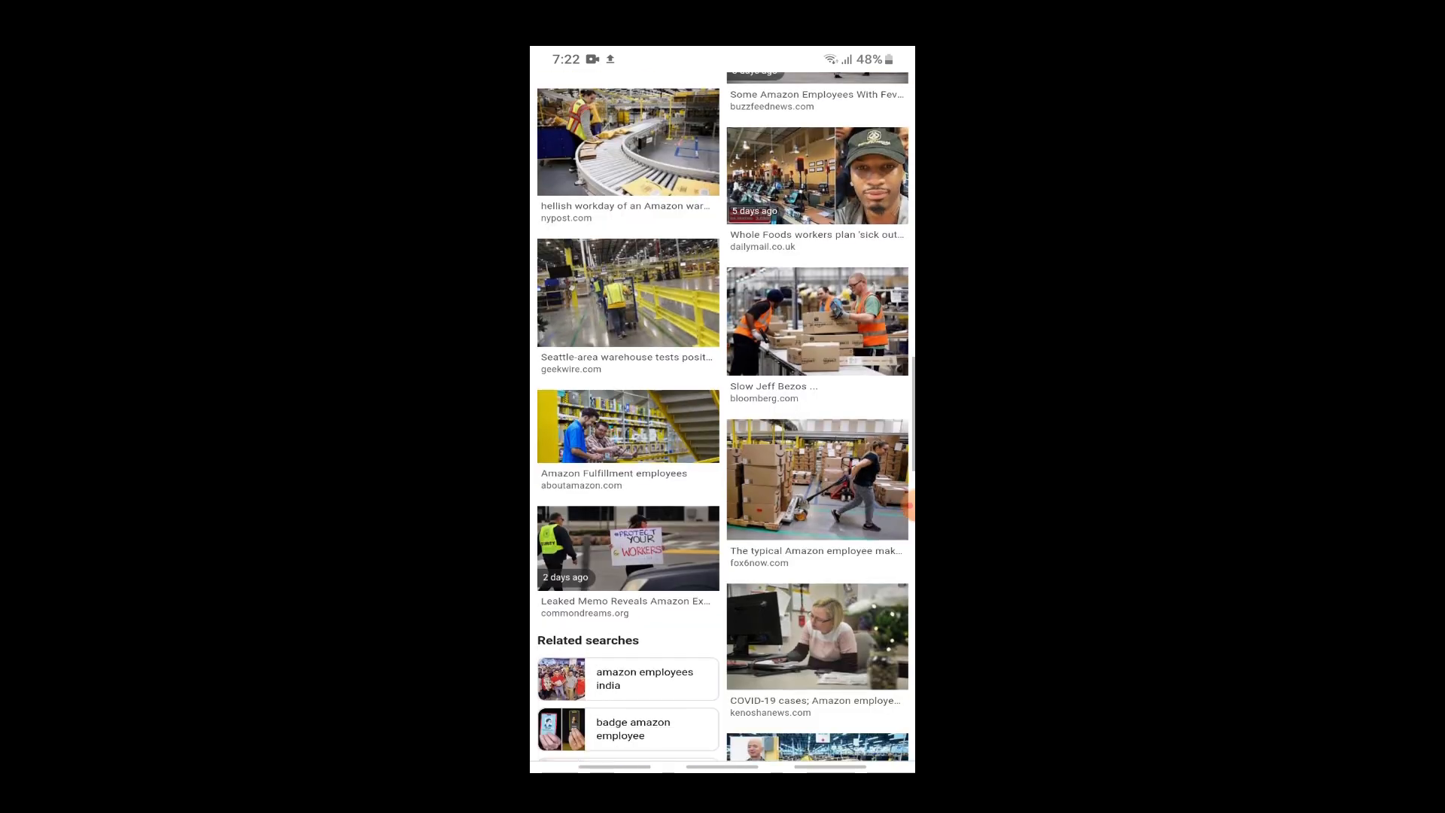
scroll("down", 3)
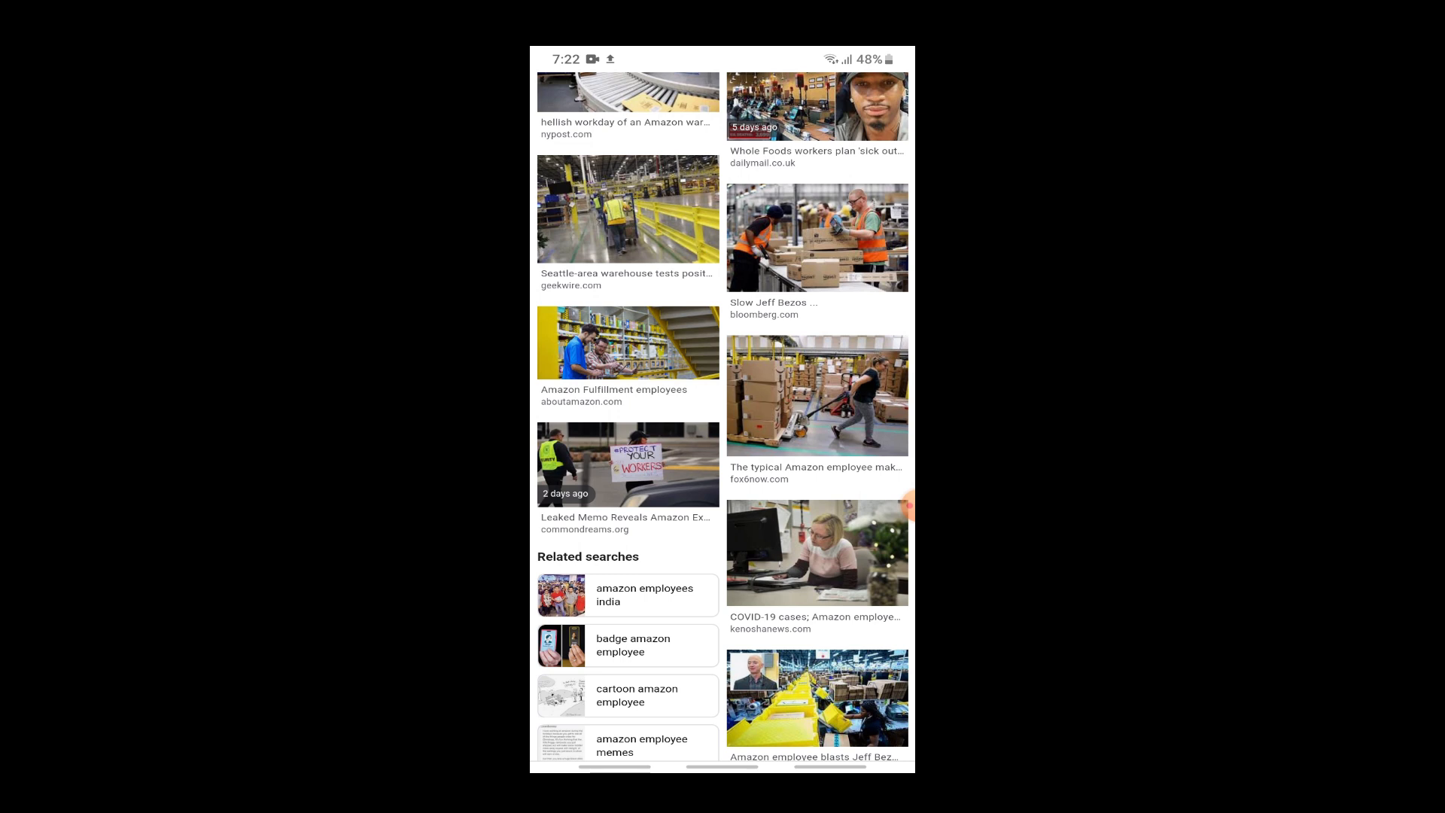
scroll("down", 3)
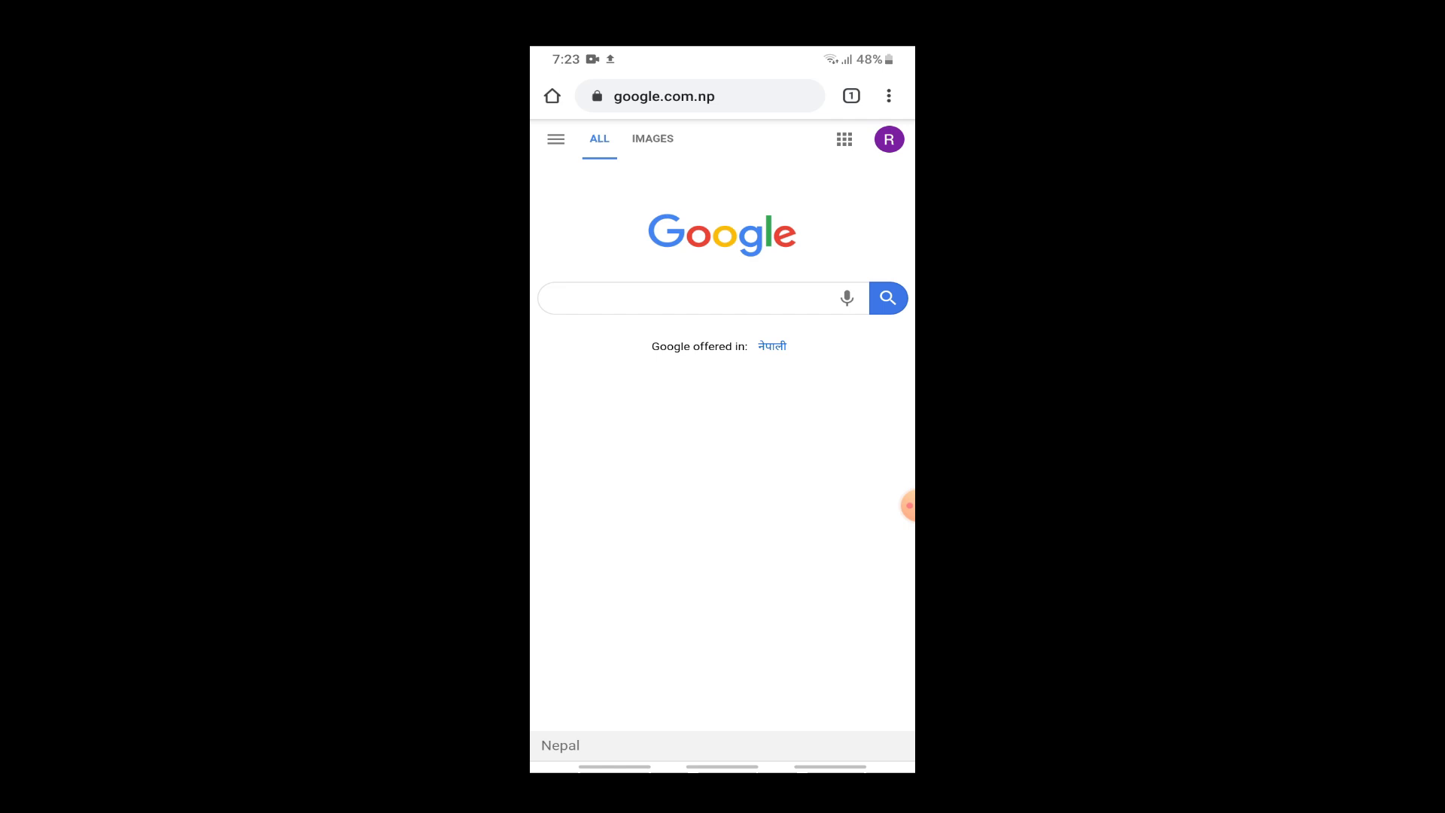
left_click(700, 97)
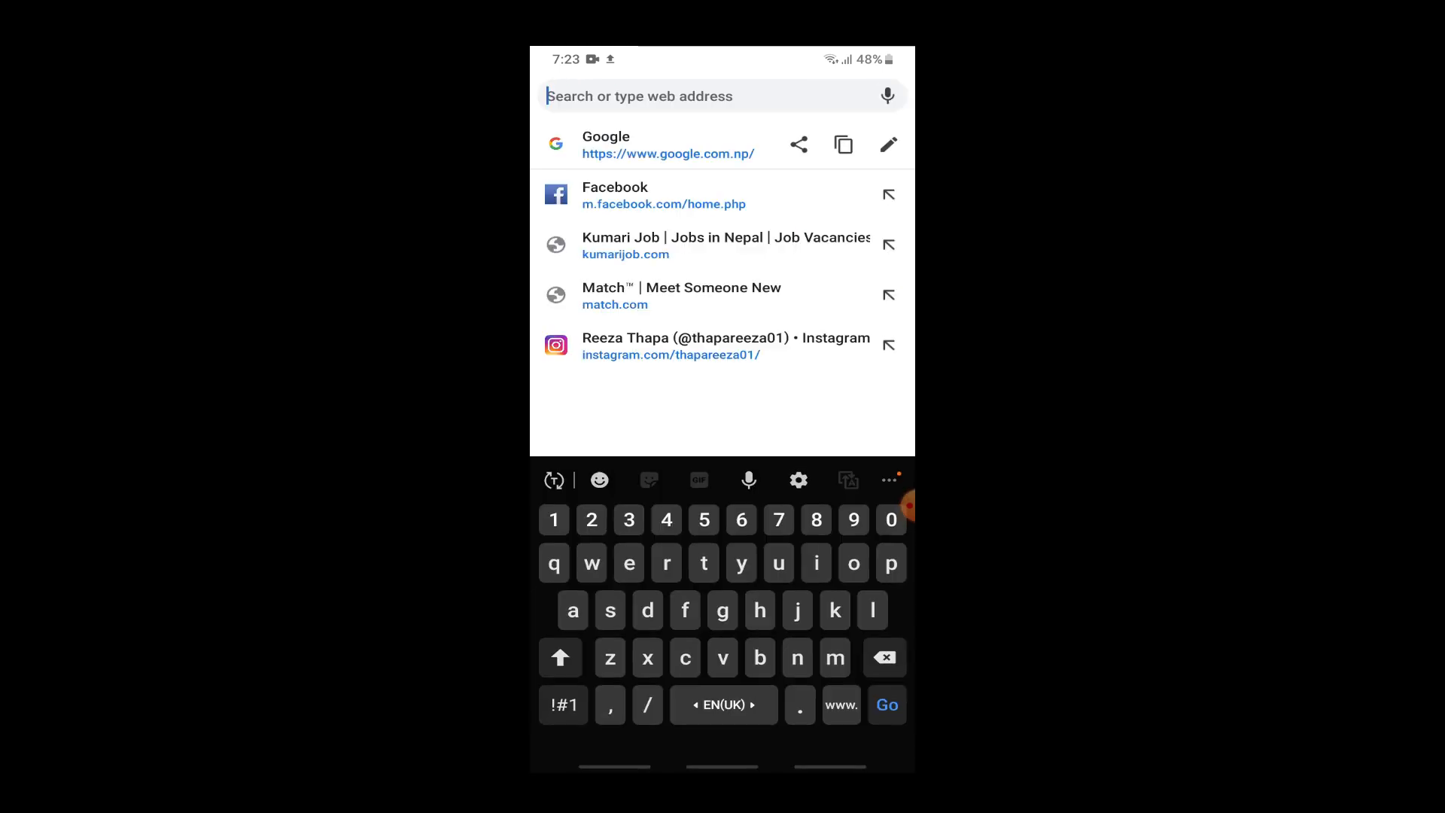
type("amamzon")
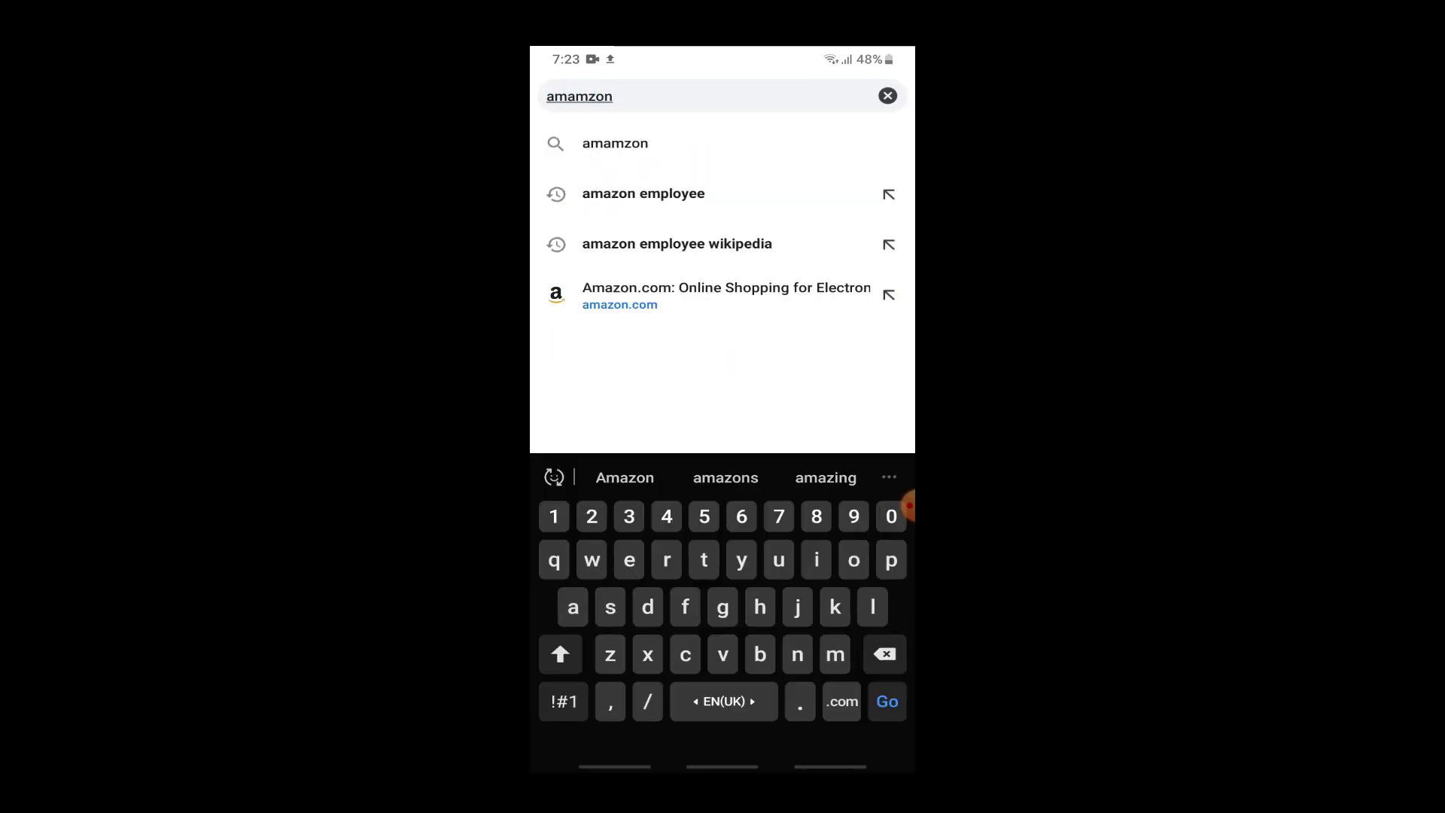
left_click(642, 194)
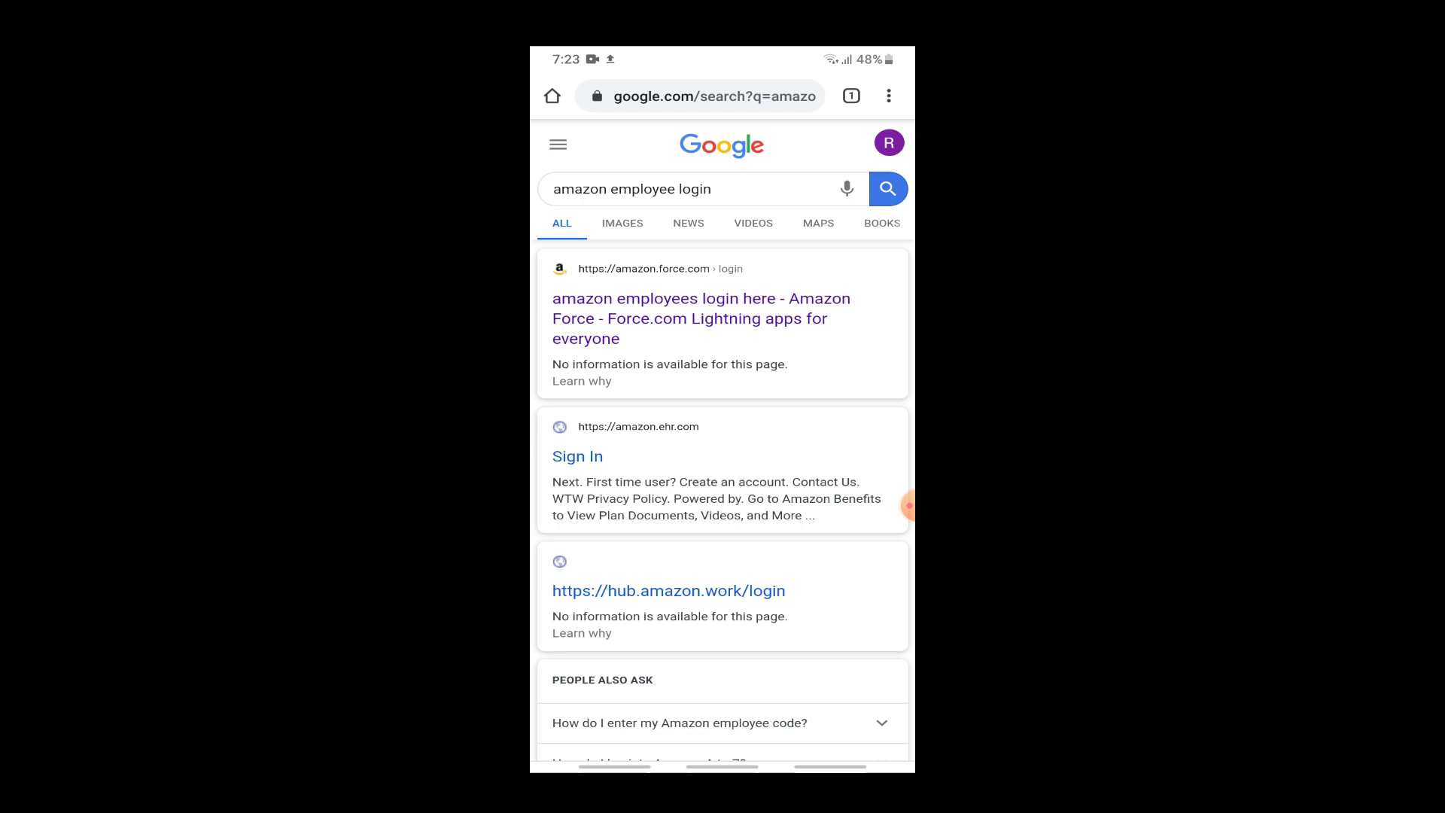
Load the amazon.force.com employee login result
left_click(700, 317)
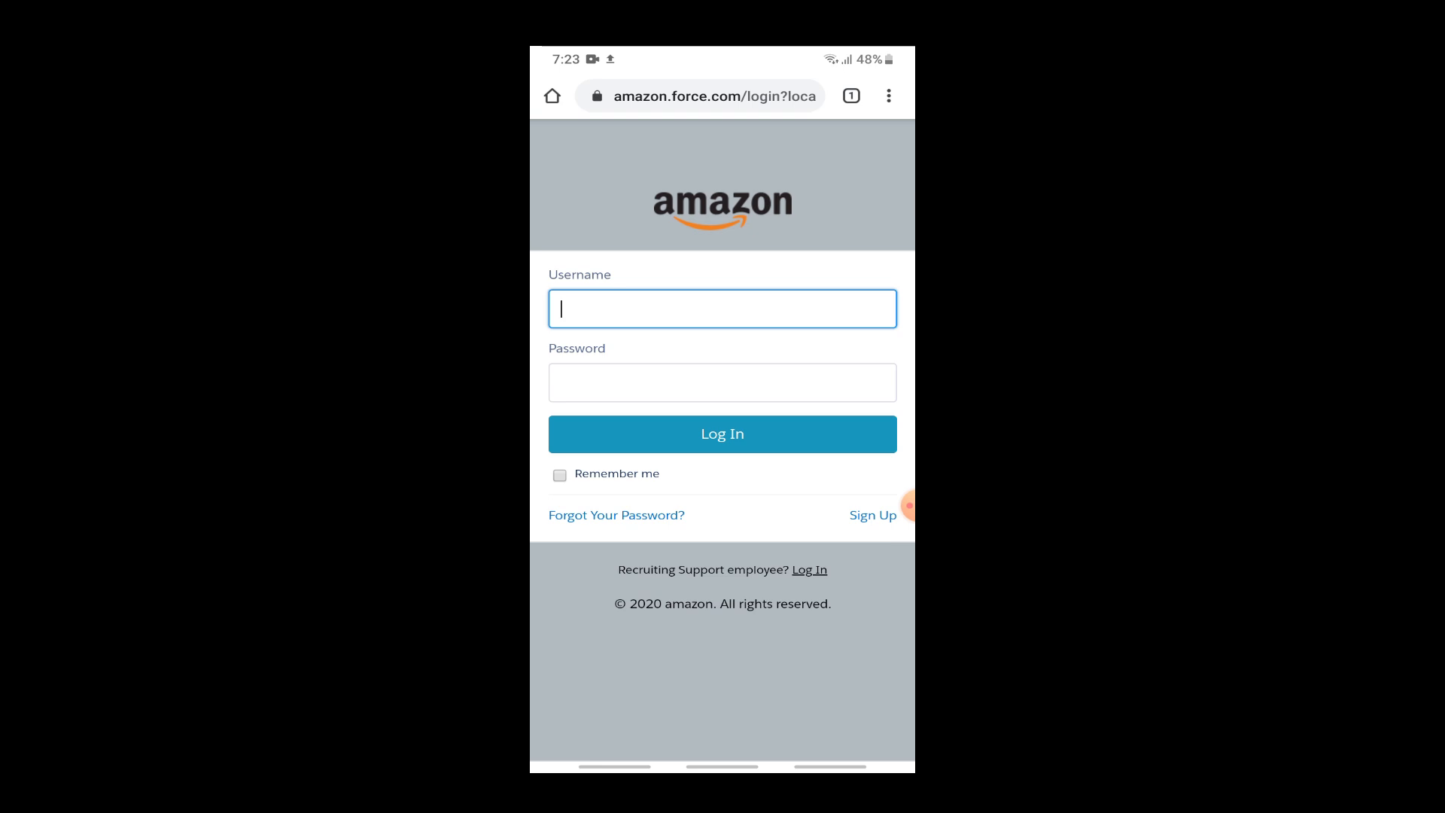
Focus the Username field, then return to the Google results and scroll to the Amazon.jobs listings
left_click(721, 309)
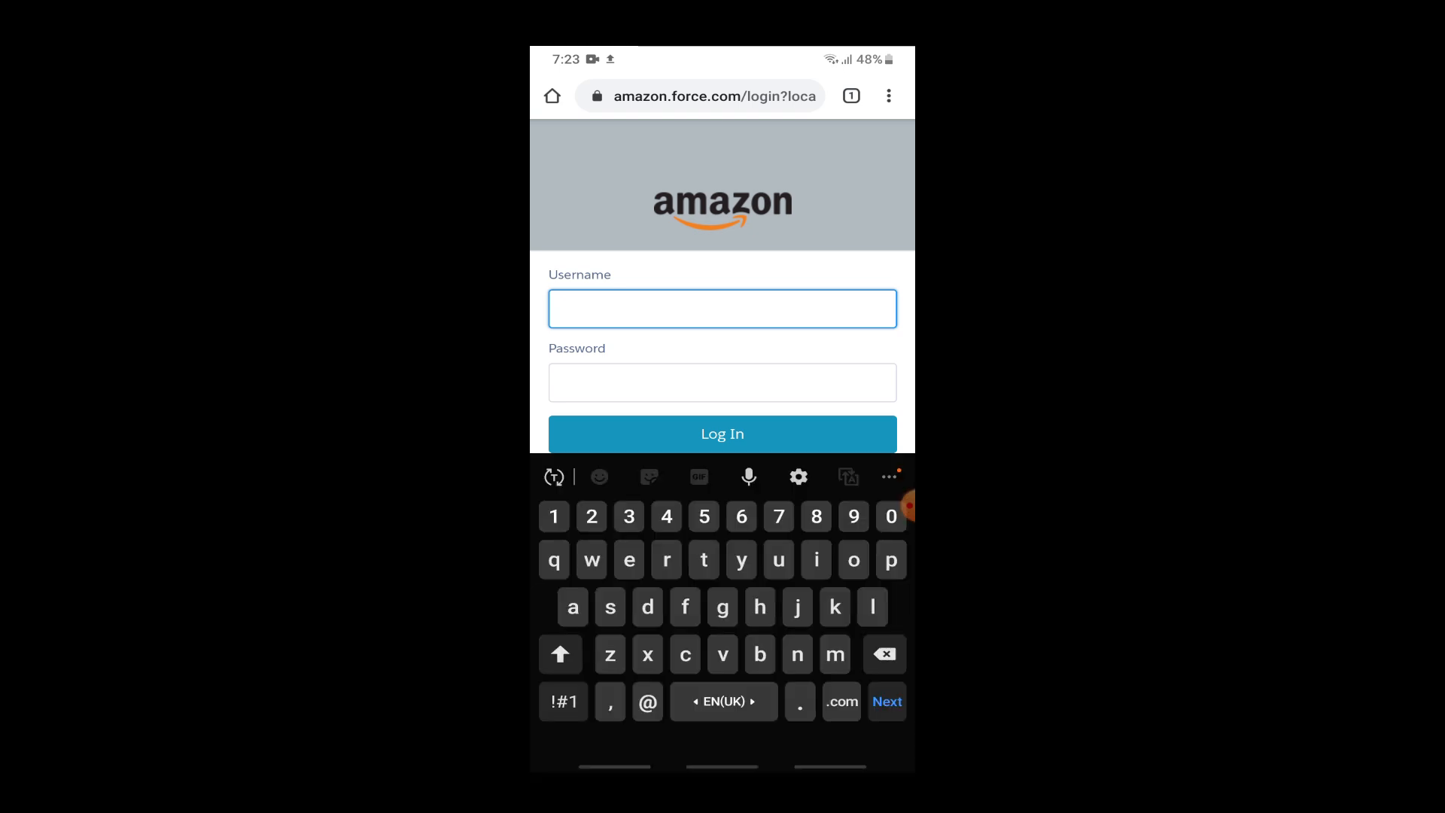
left_click(666, 560)
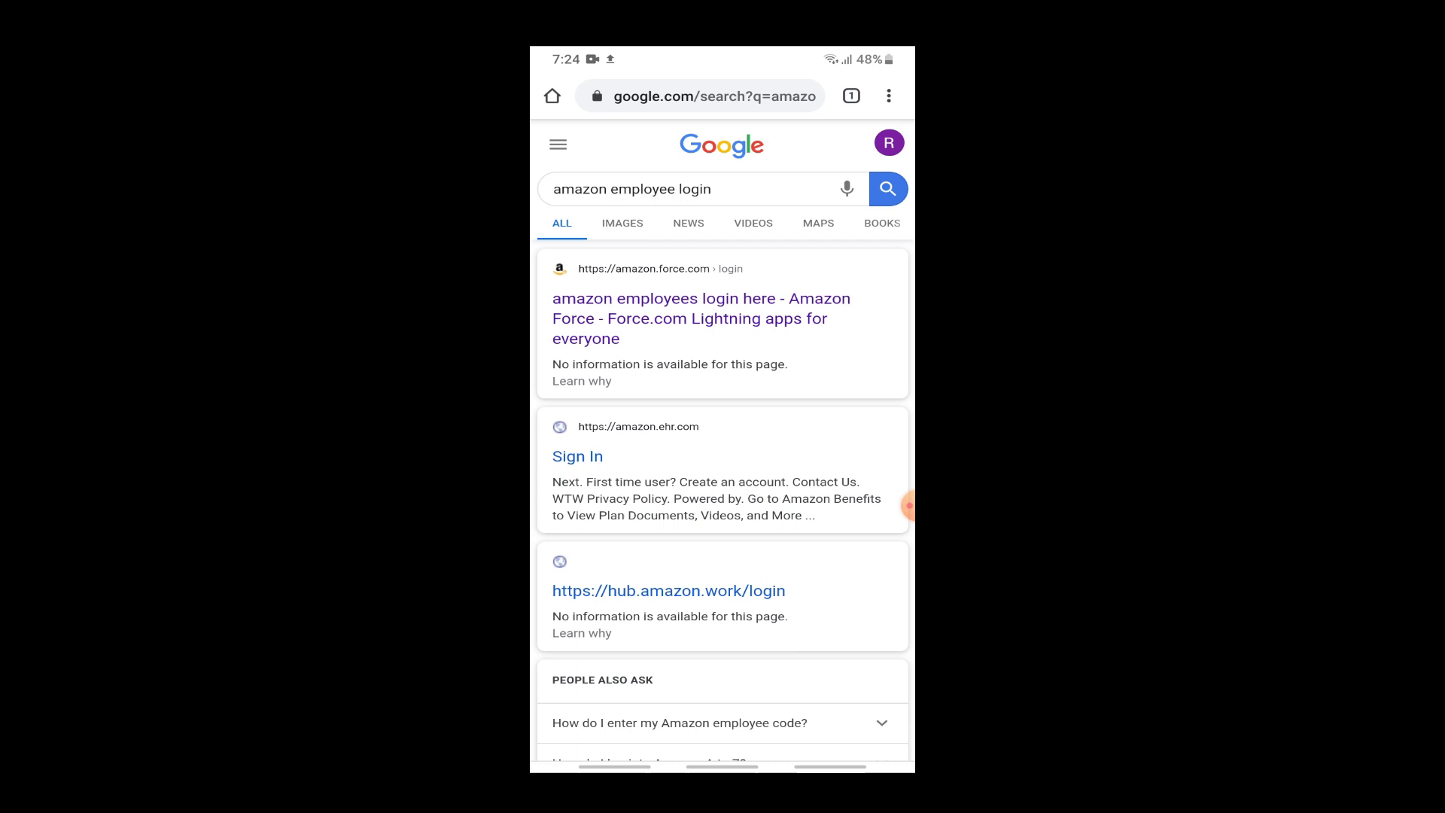
scroll("down", 3)
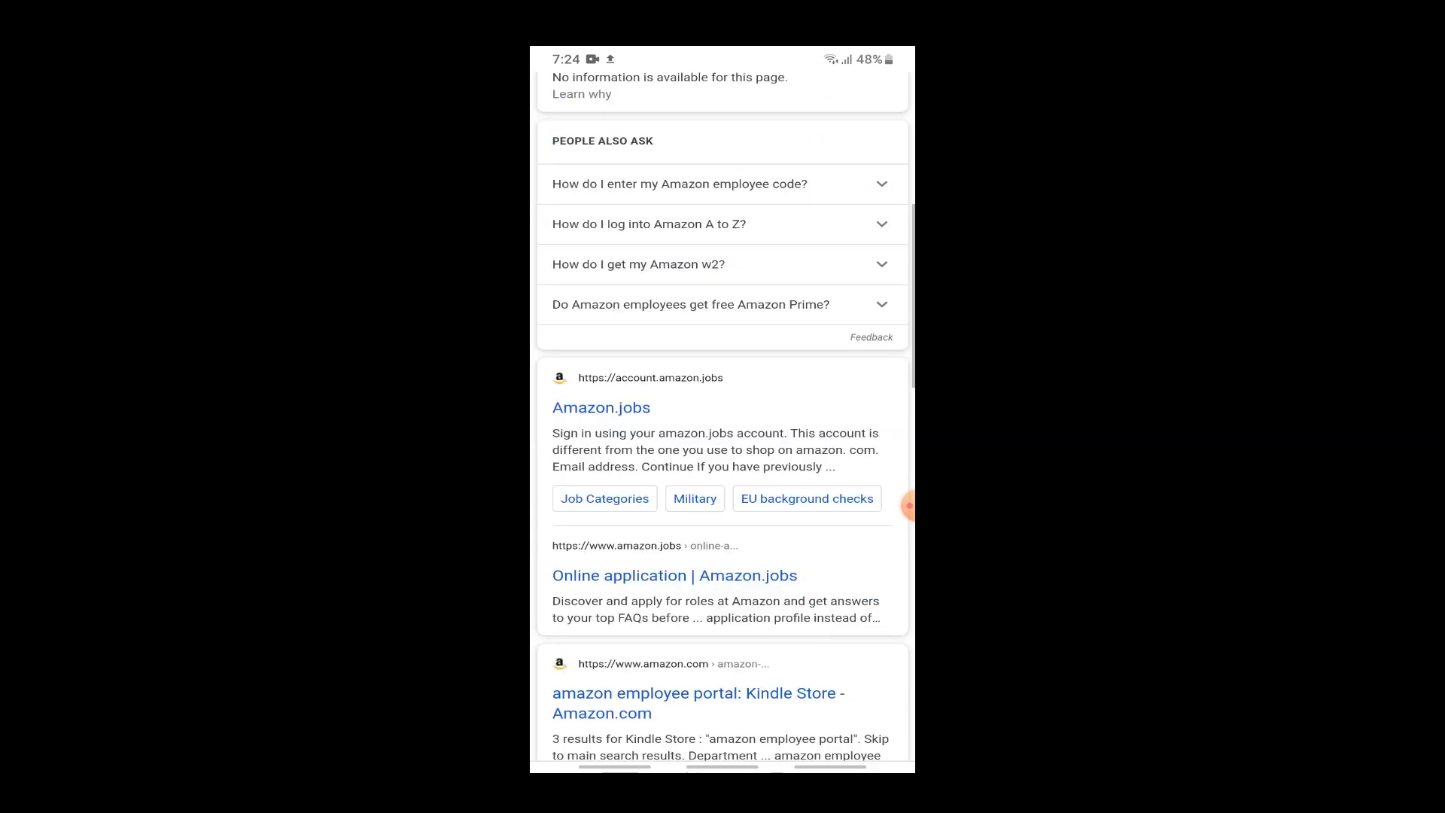